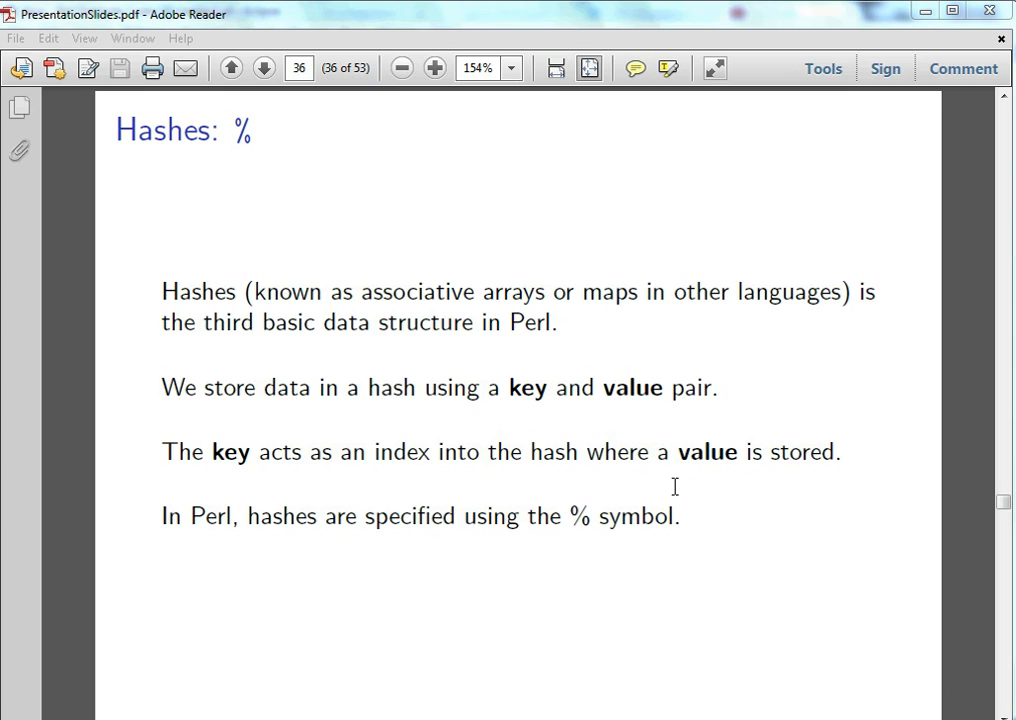
Step: Advance from slide 36 to slide 37 with the Perl hash example code
left_click(260, 68)
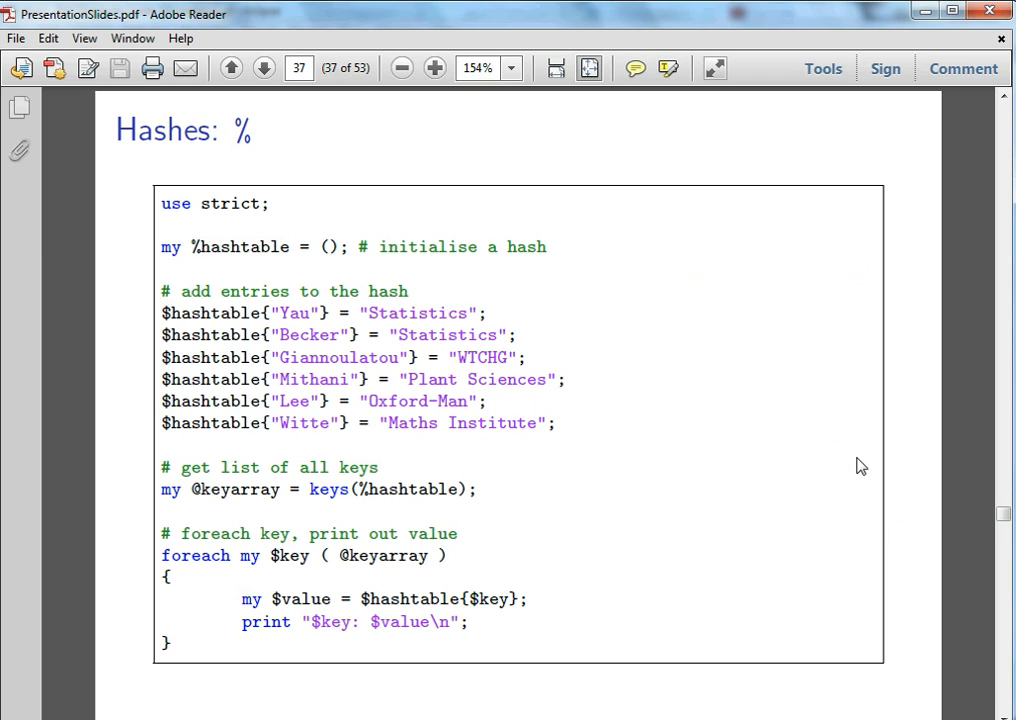
mouse_move(592, 340)
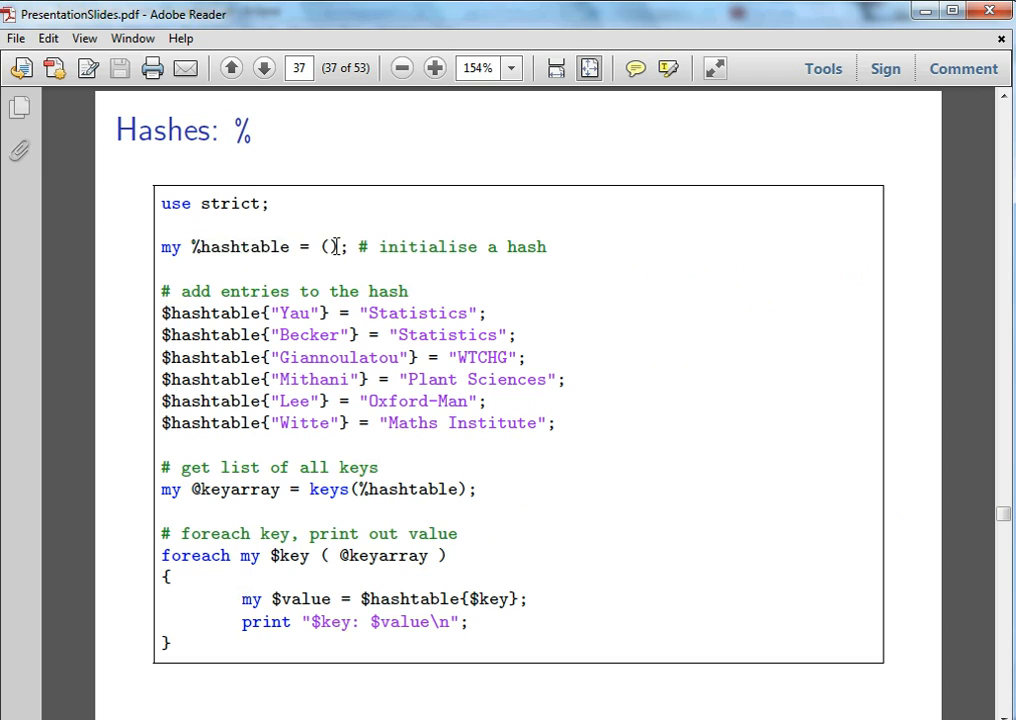
Step: Highlight the line that initialises the empty hash in the slide 37 code
left_click_drag(160, 248, 348, 248)
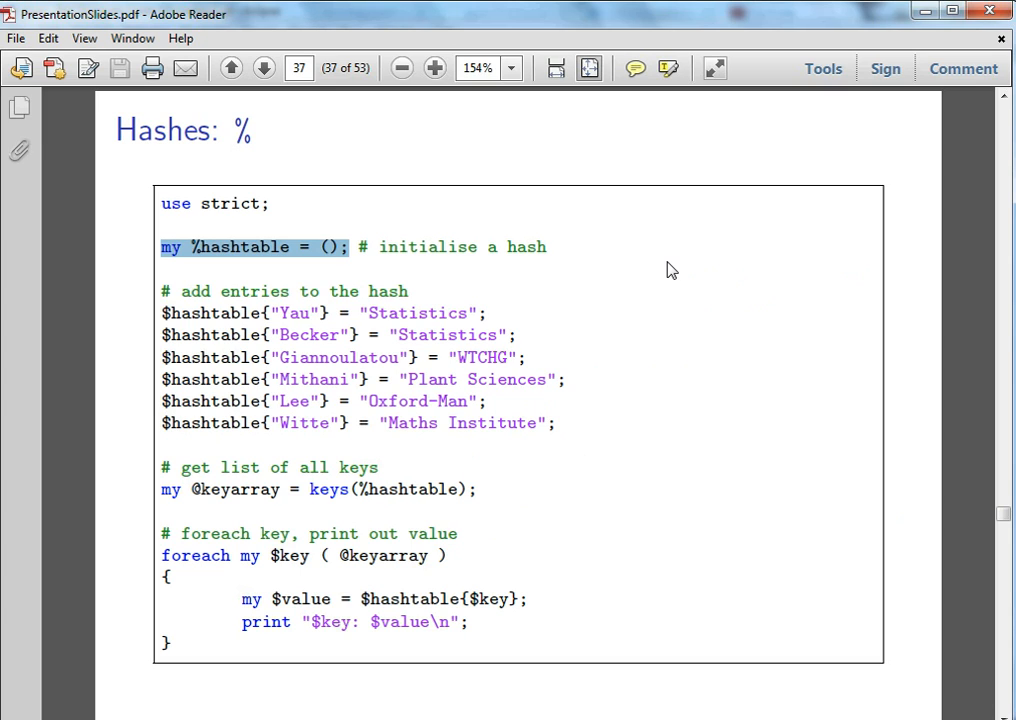
mouse_move(318, 292)
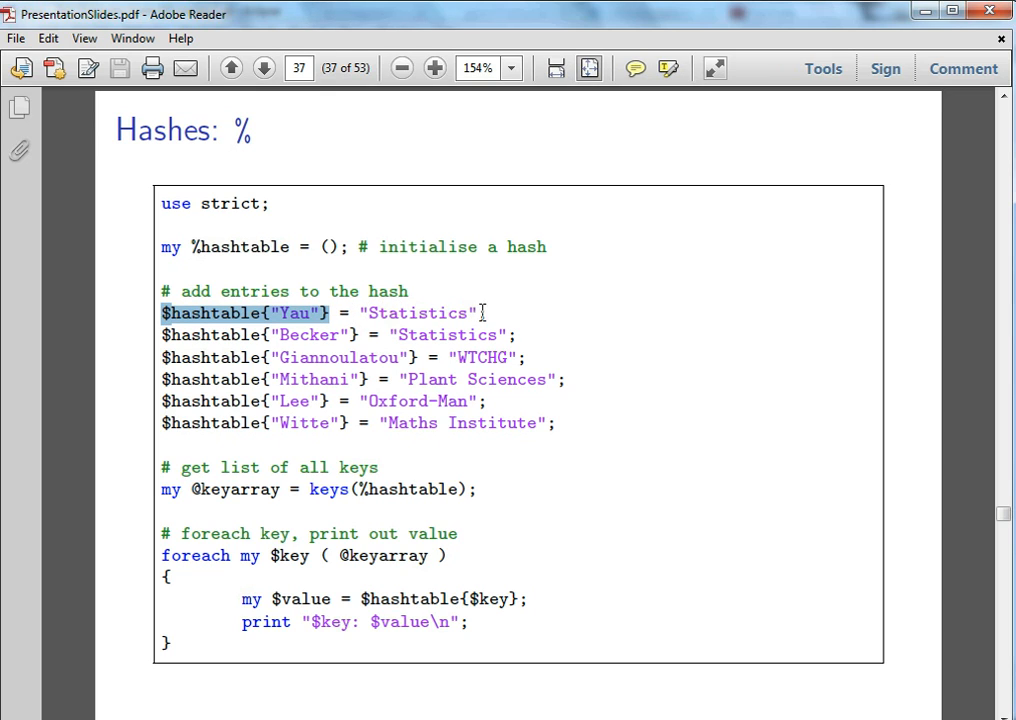
mouse_move(790, 412)
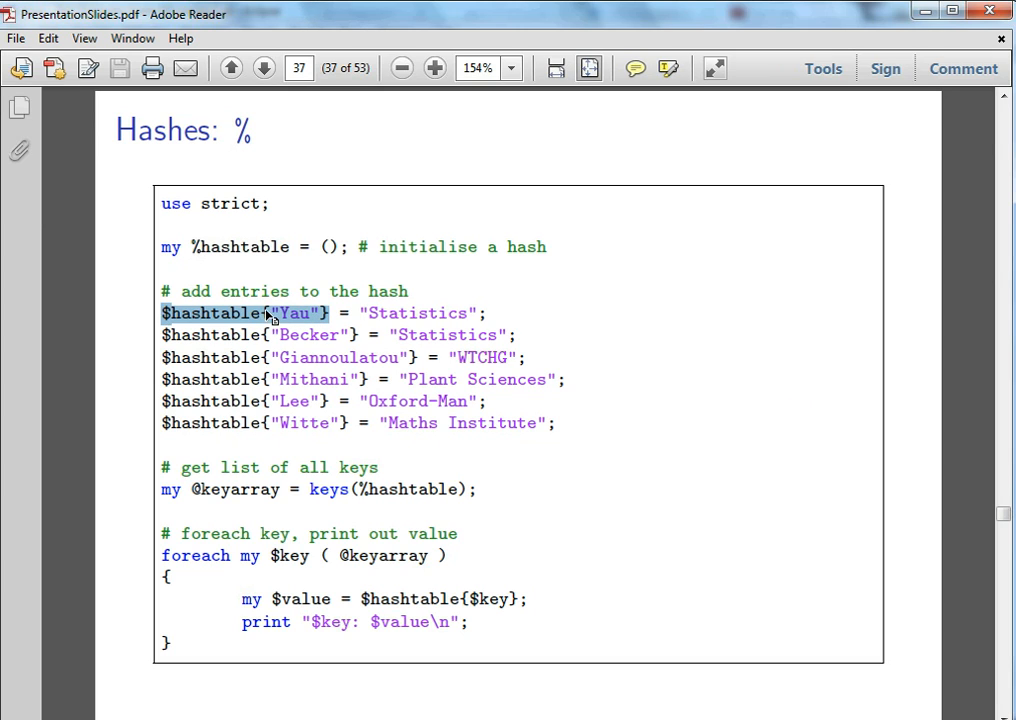
mouse_move(258, 324)
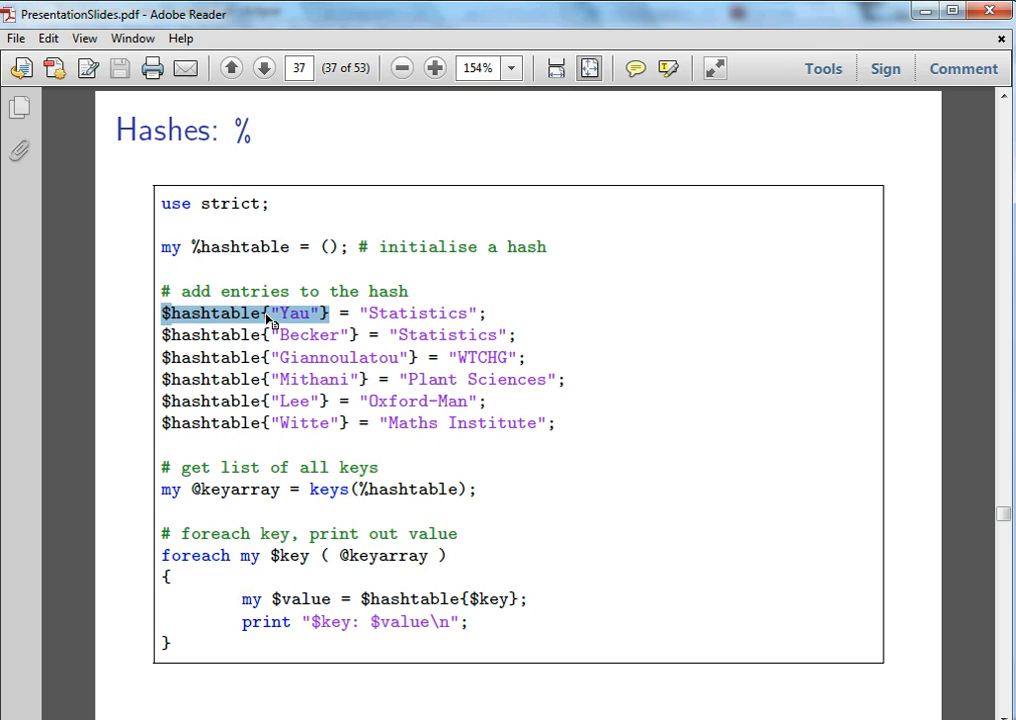
mouse_move(280, 328)
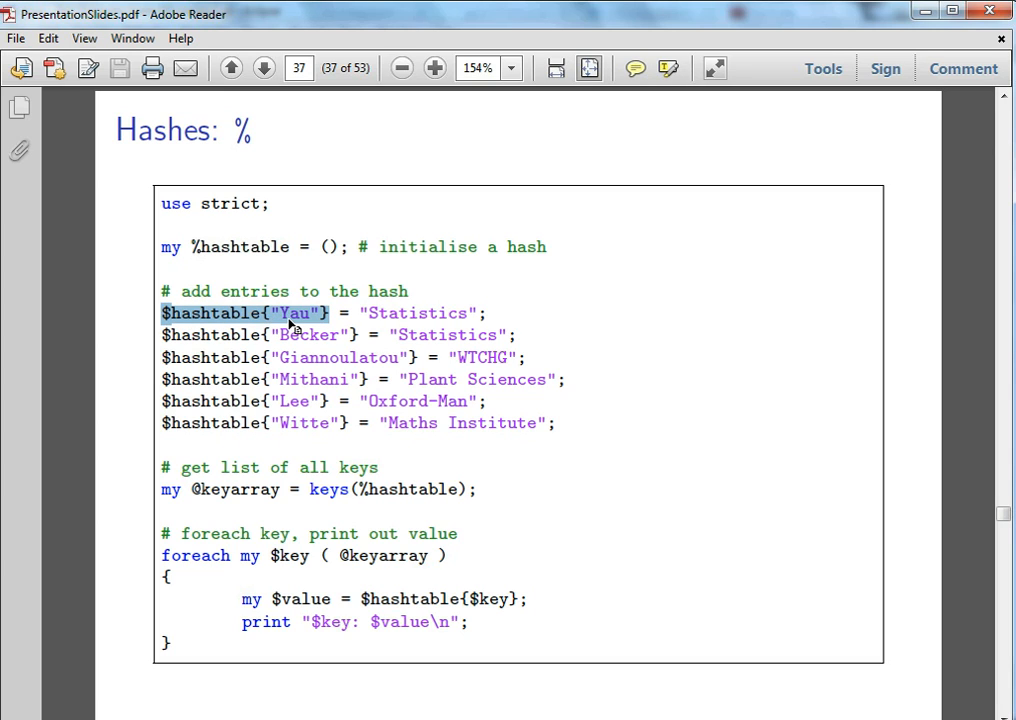
mouse_move(372, 344)
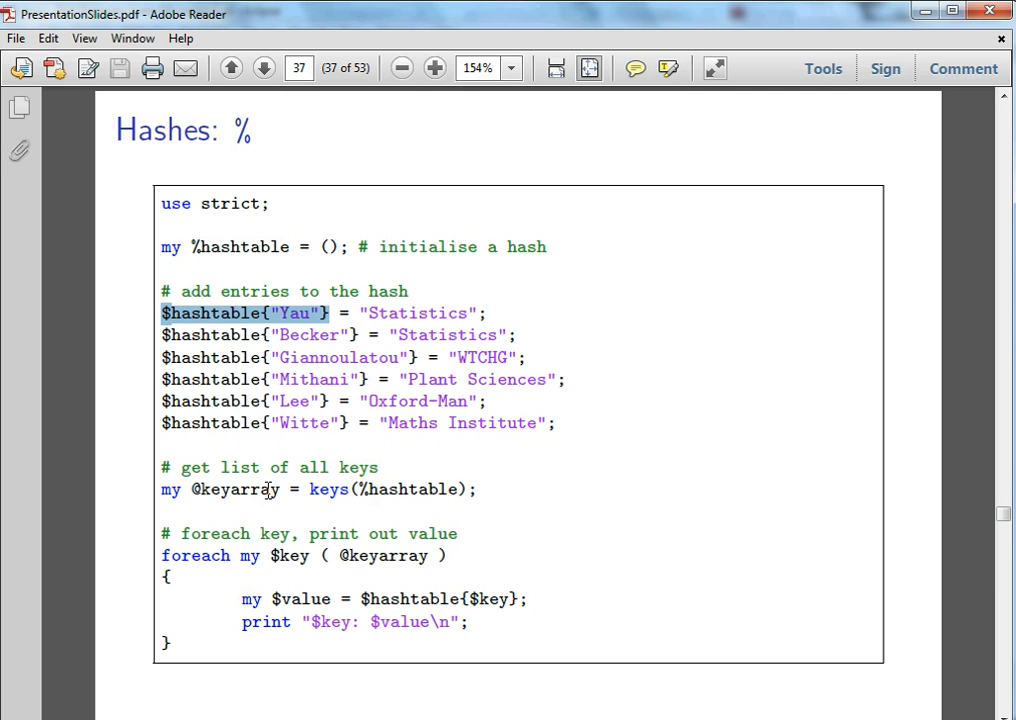
mouse_move(236, 560)
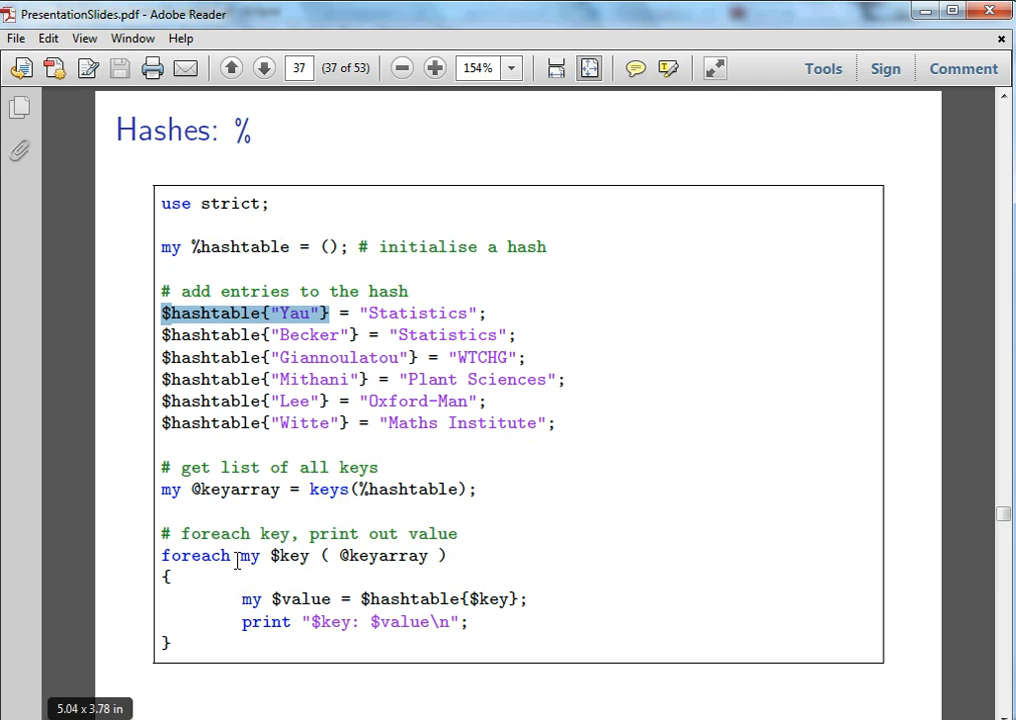
mouse_move(444, 610)
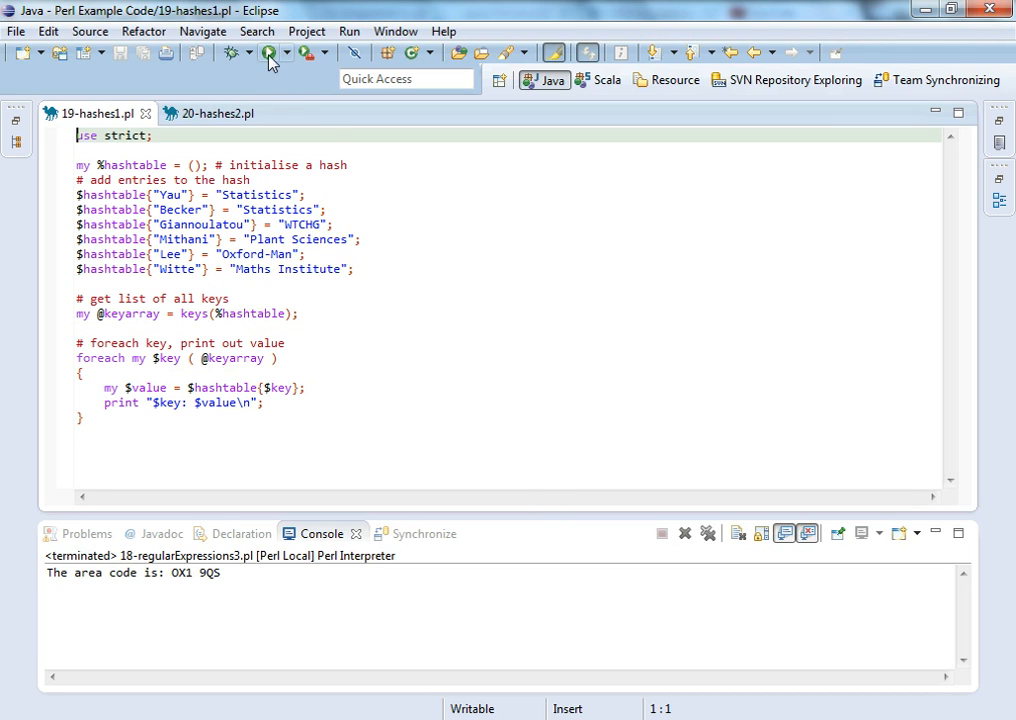
Step: Run 19-hashes1.pl so the console lists names with departments, picking out the key Yau
left_click(300, 56)
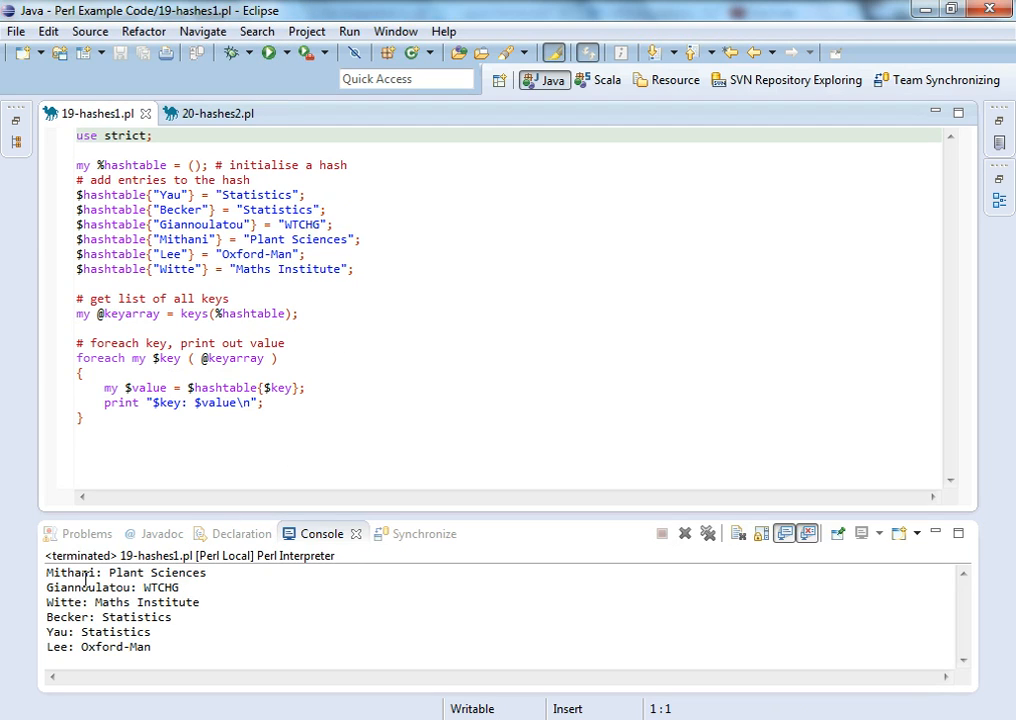
mouse_move(188, 572)
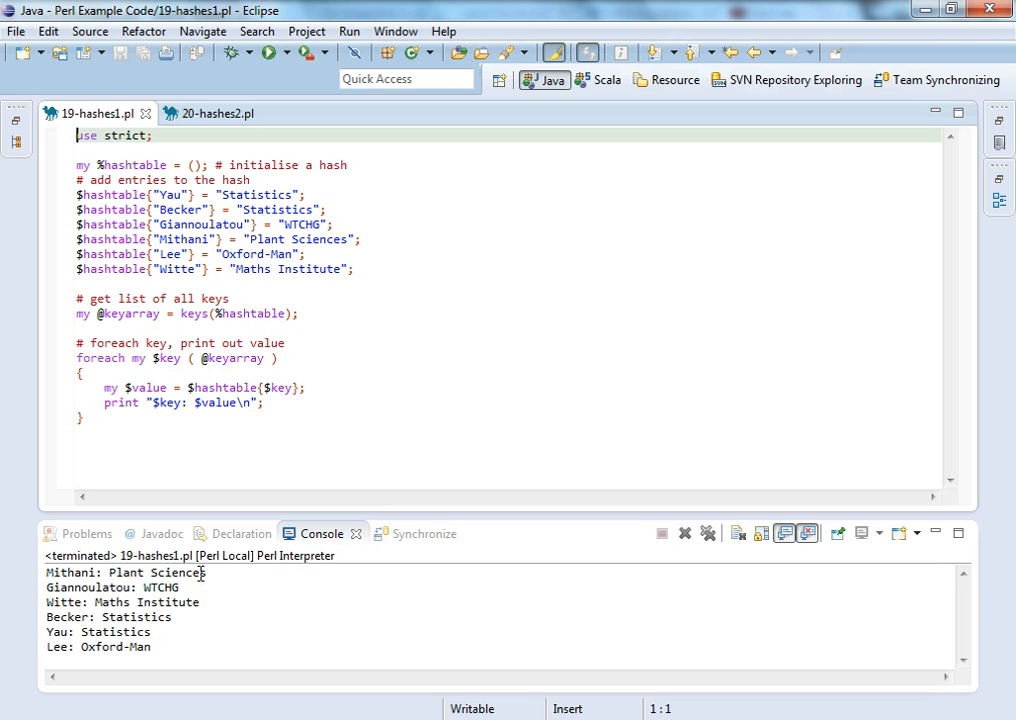
mouse_move(240, 624)
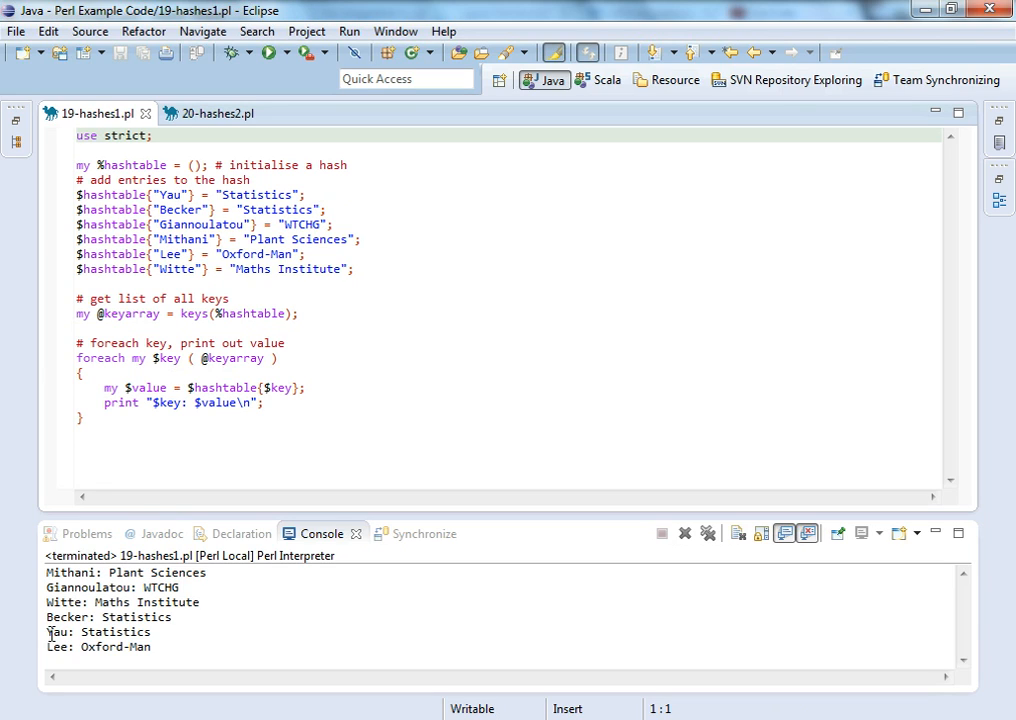
double_click(58, 632)
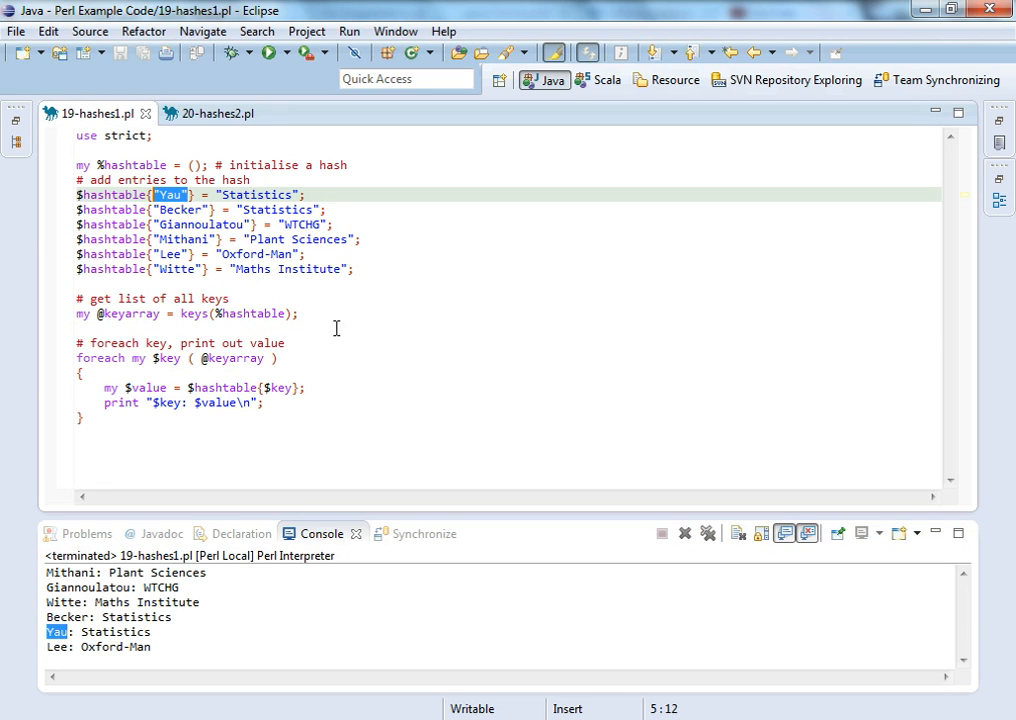
left_click(352, 352)
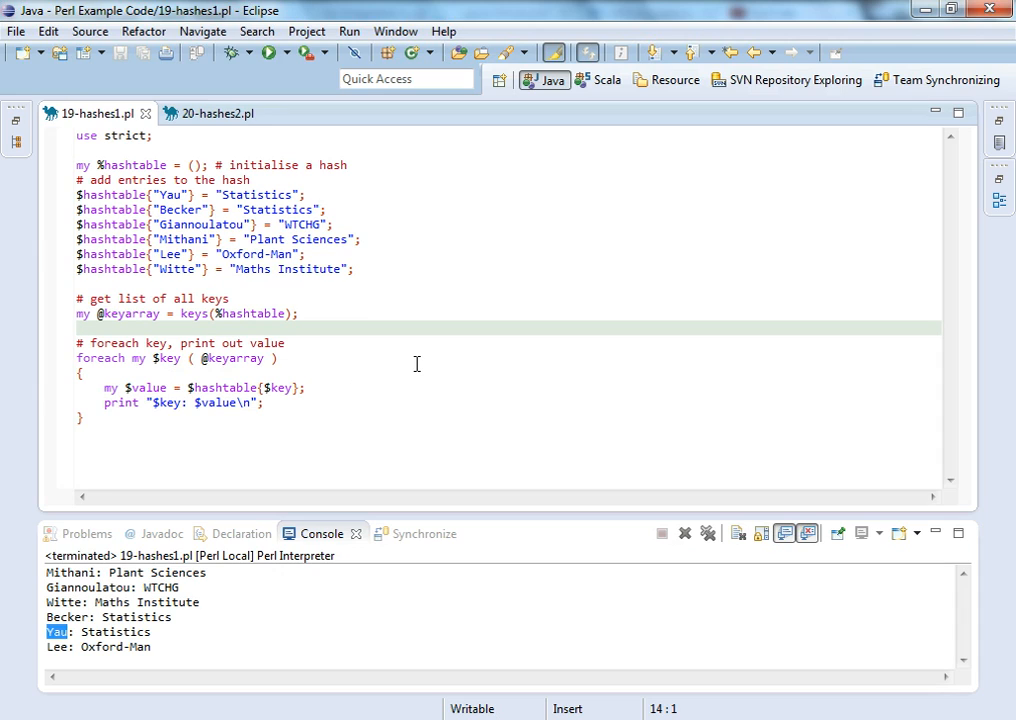
mouse_move(468, 360)
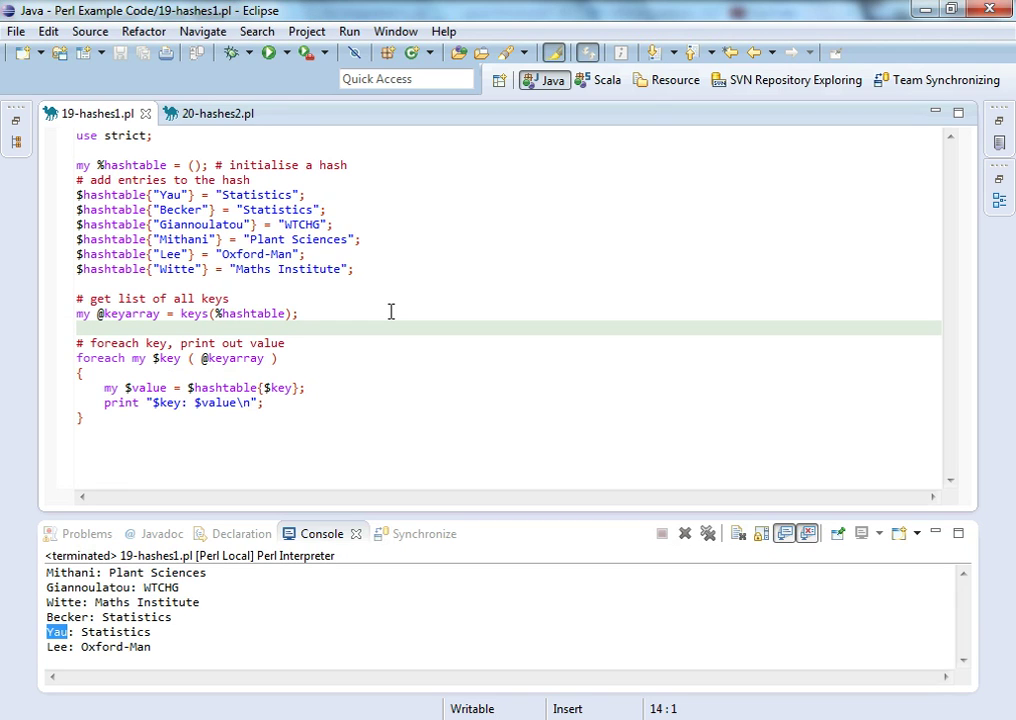
mouse_move(568, 702)
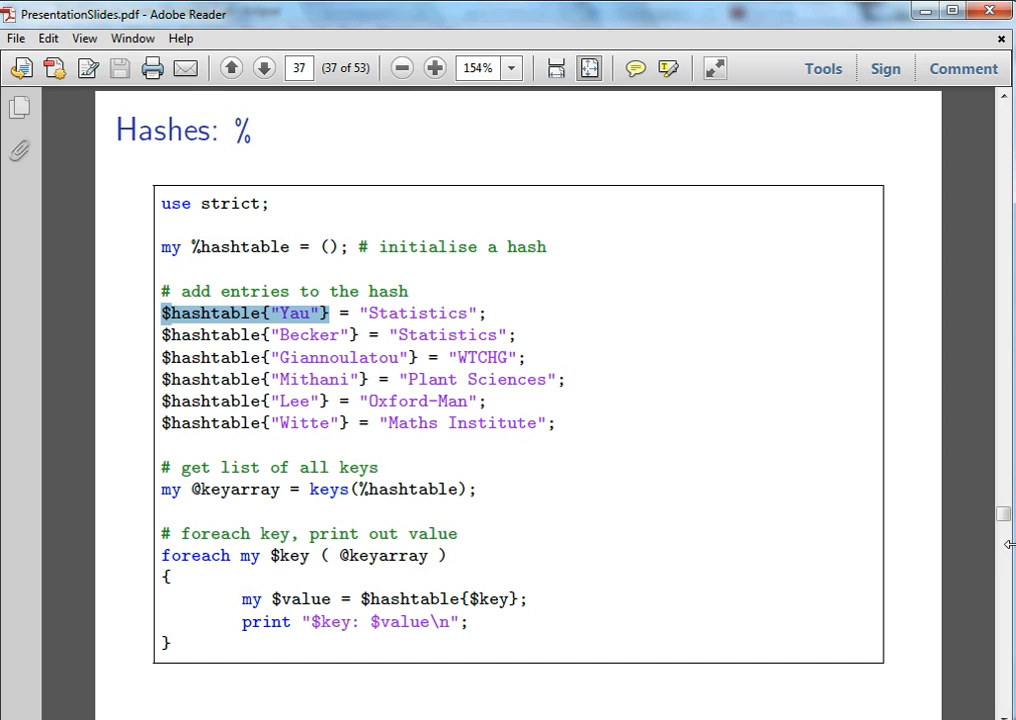
Step: Show slide 38's hash counting example, then return to the Eclipse editor
left_click(264, 68)
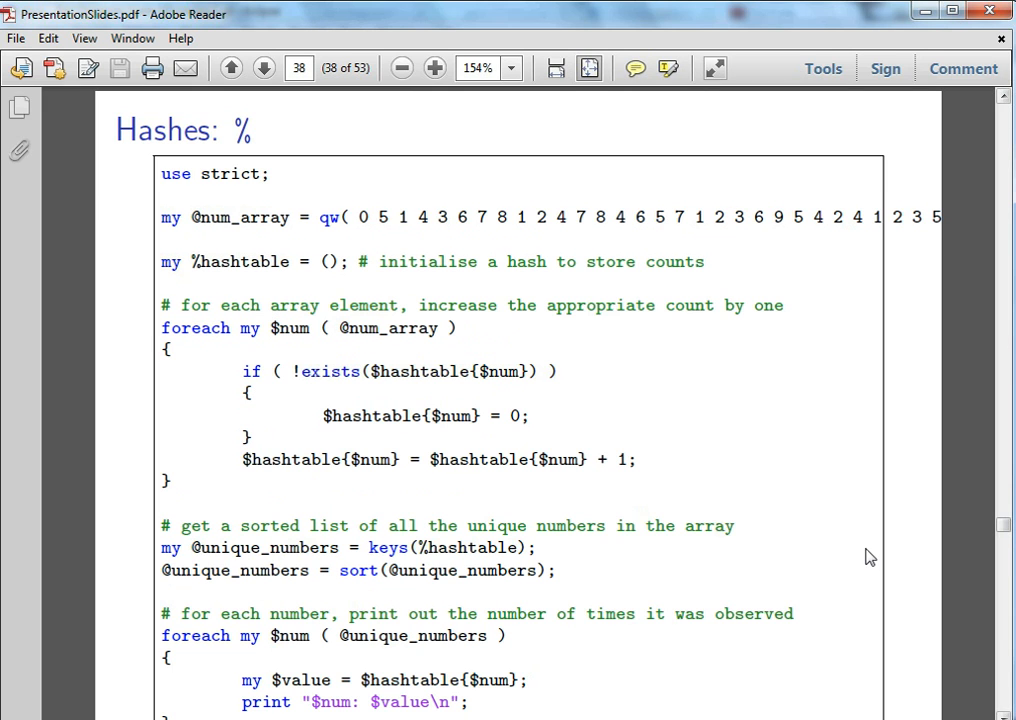
mouse_move(856, 484)
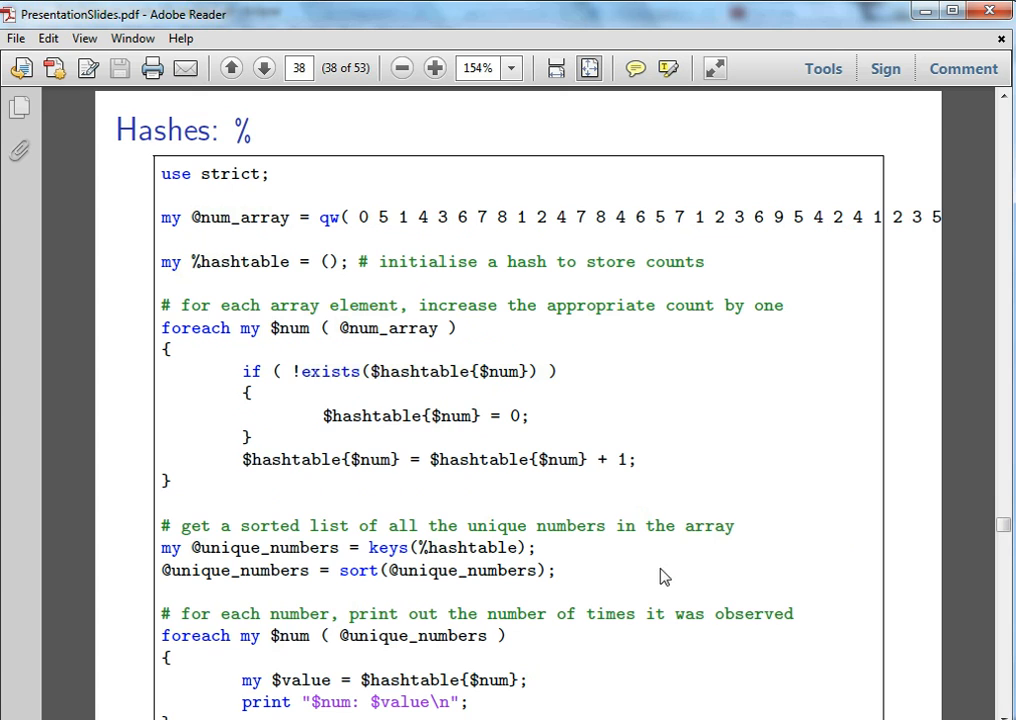
key("Alt+Tab")
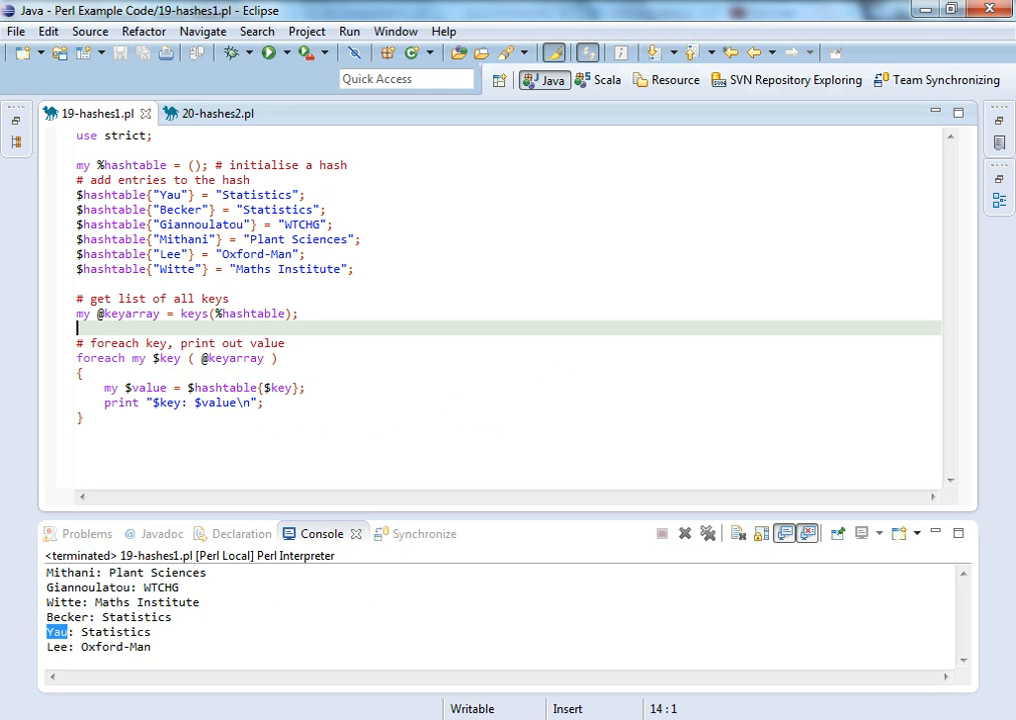
mouse_move(208, 120)
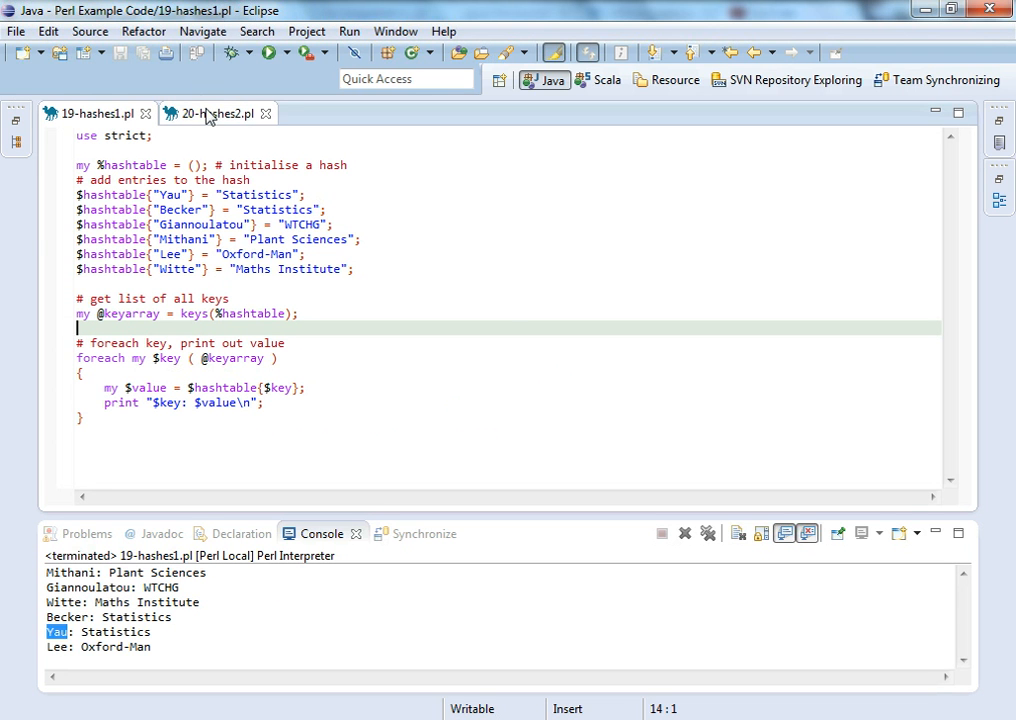
Step: Switch to the 20-hashes2.pl script that counts how often each number occurs
left_click(210, 112)
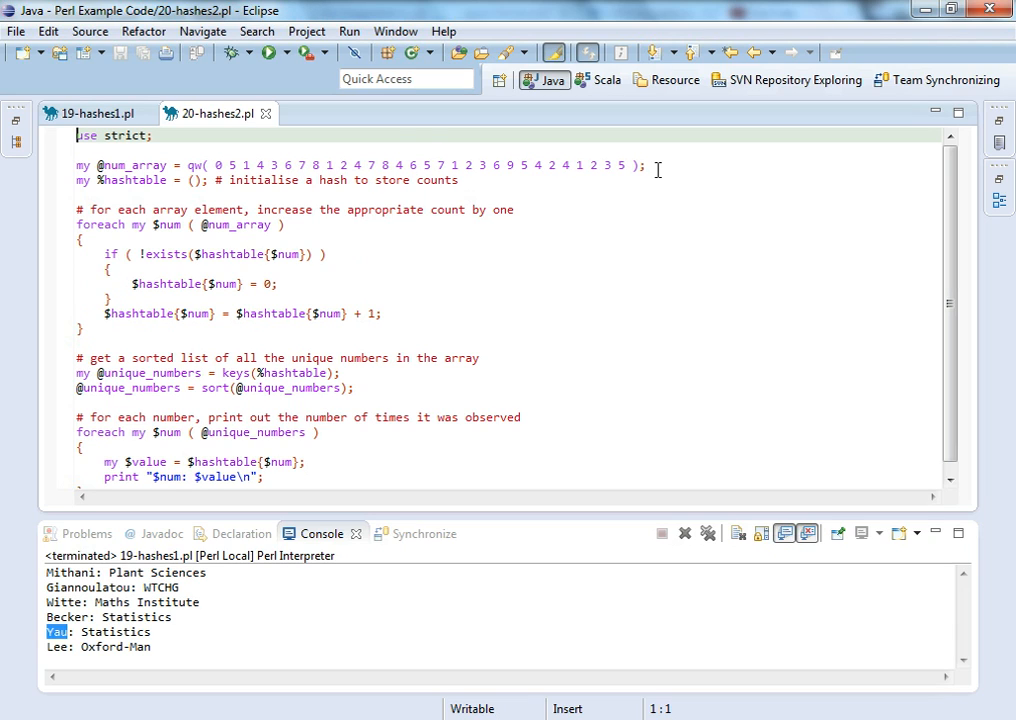
mouse_move(520, 196)
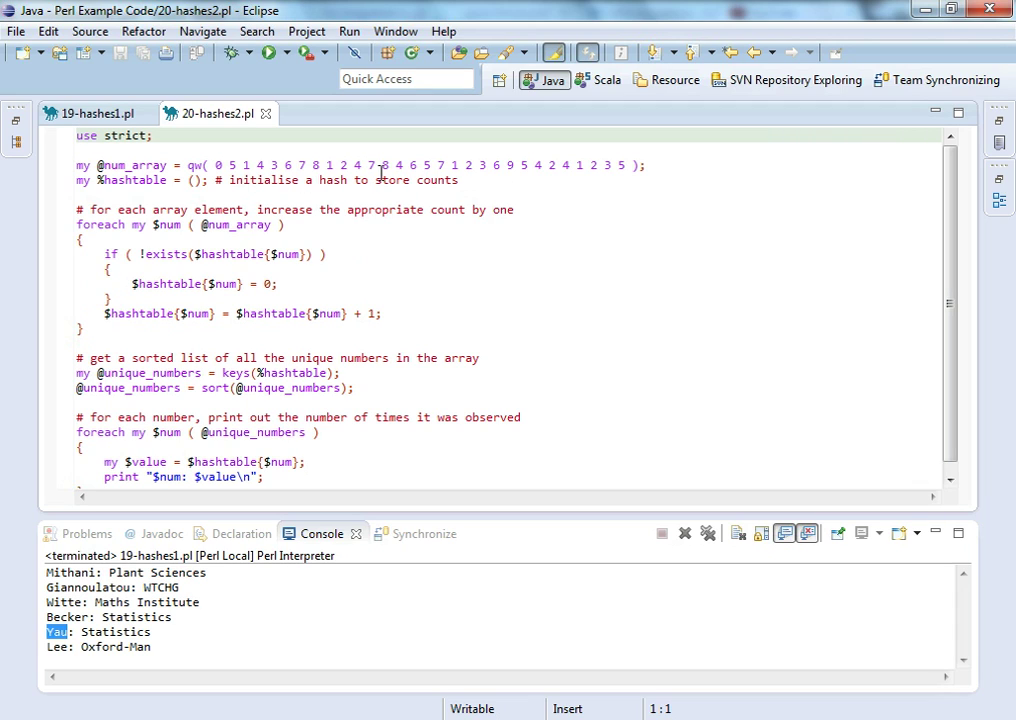
mouse_move(176, 206)
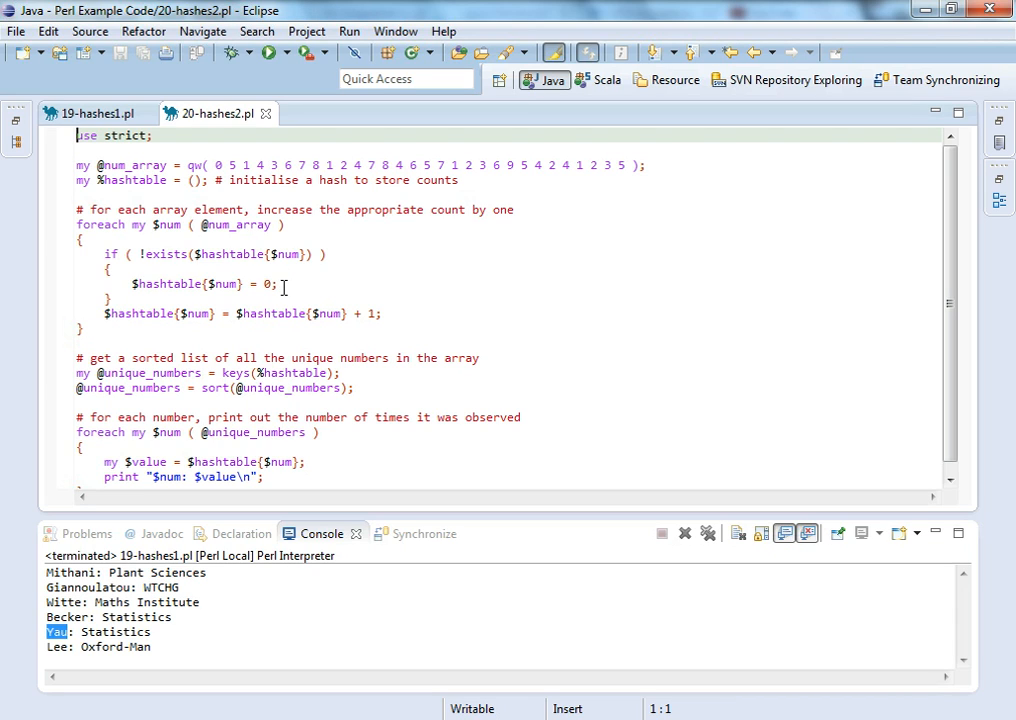
mouse_move(100, 314)
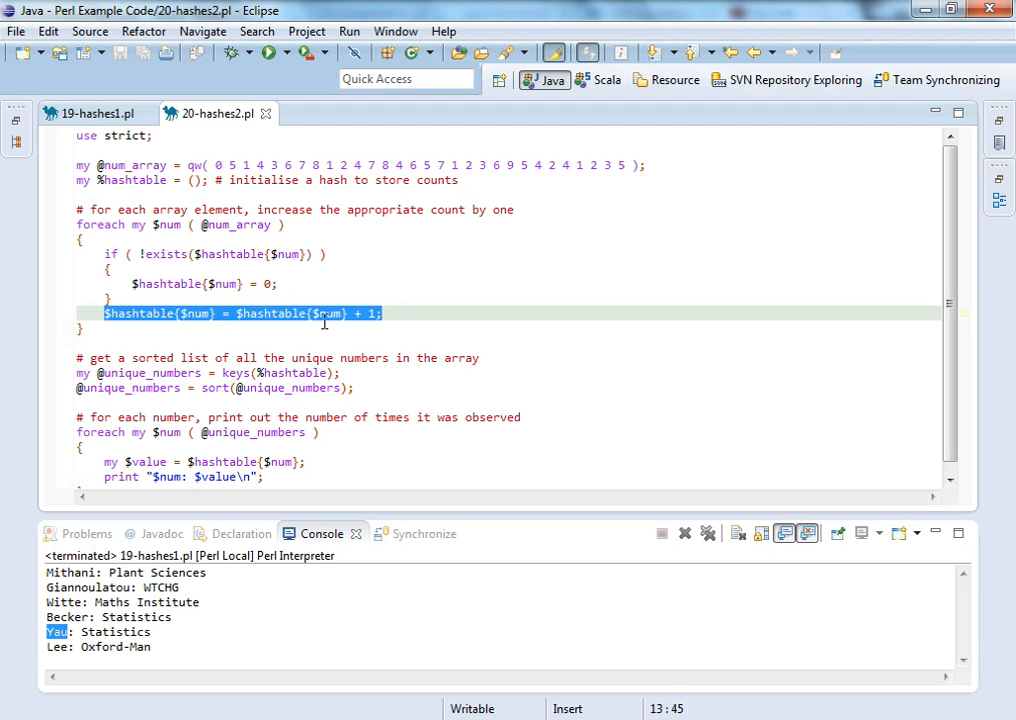
mouse_move(188, 324)
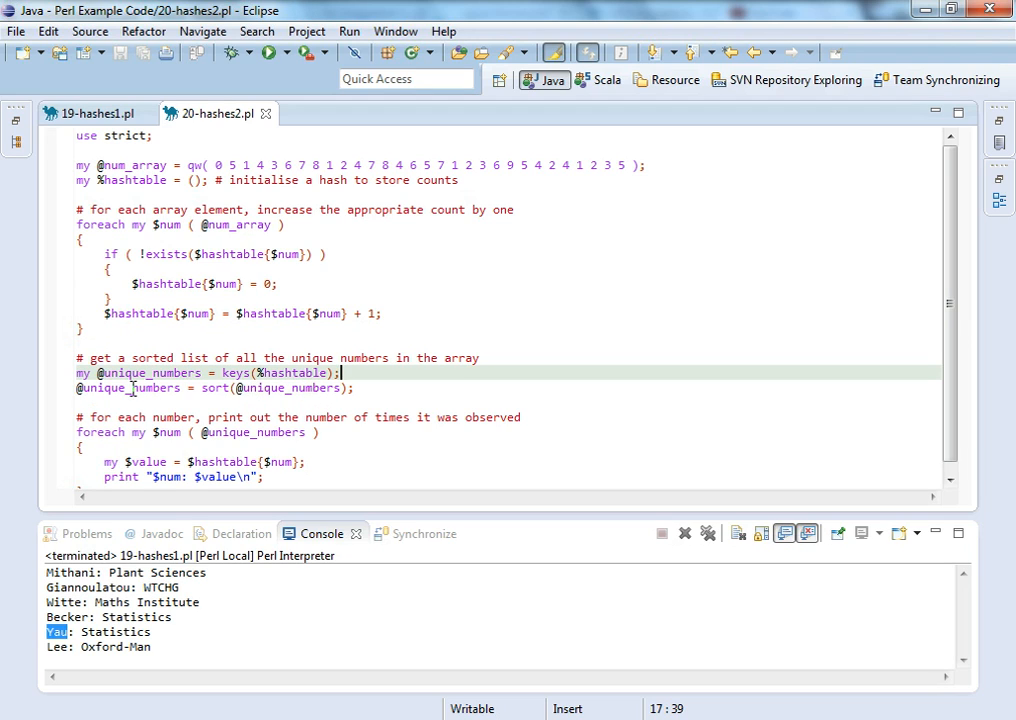
mouse_move(948, 336)
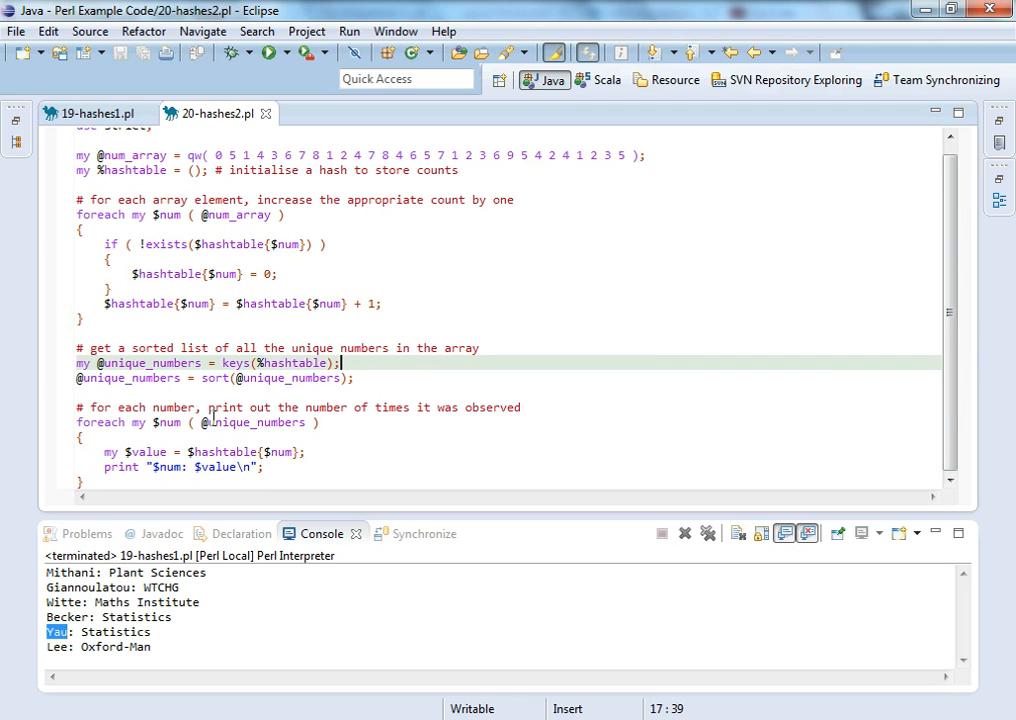
mouse_move(132, 416)
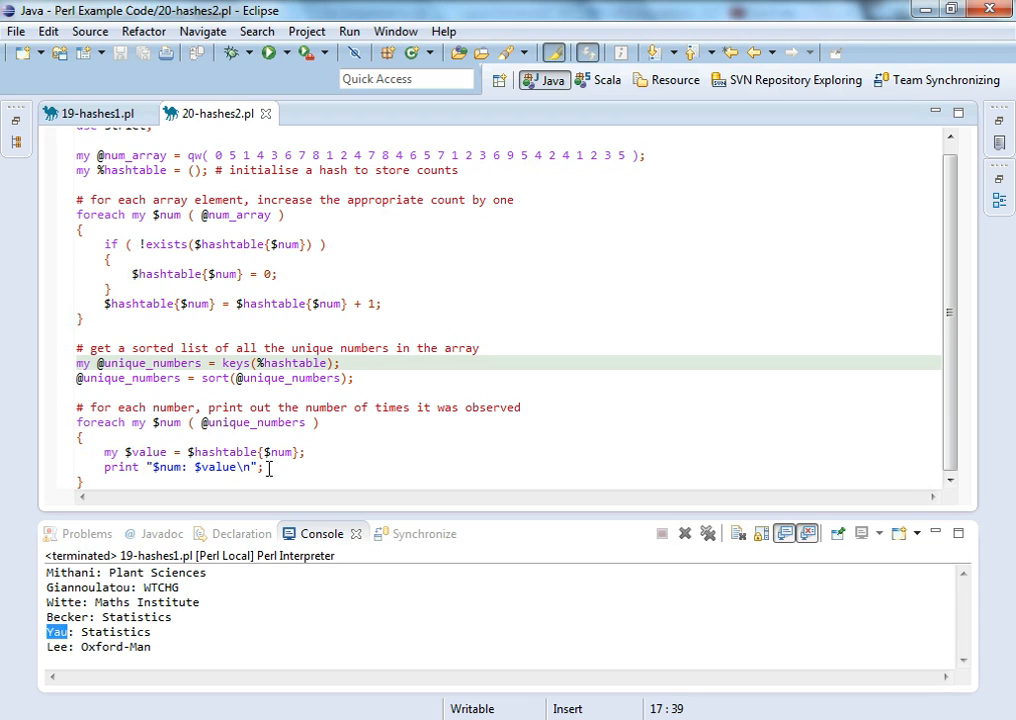
mouse_move(606, 438)
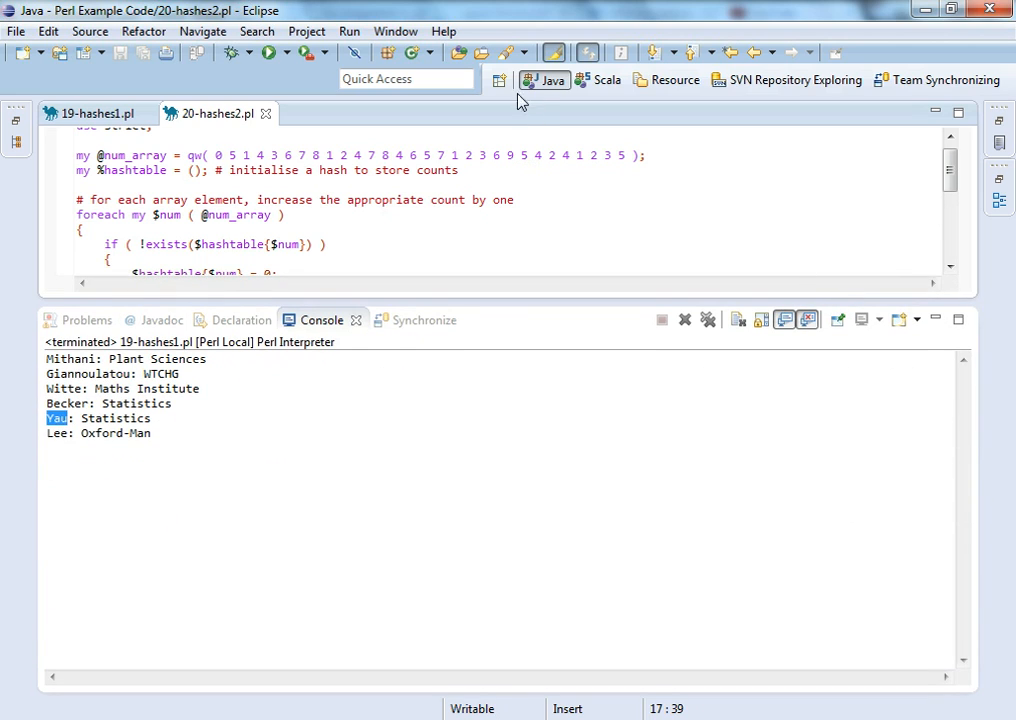
Step: Run 20-hashes2.pl so the console lists numbers 0 to 9 with their counts
left_click(260, 54)
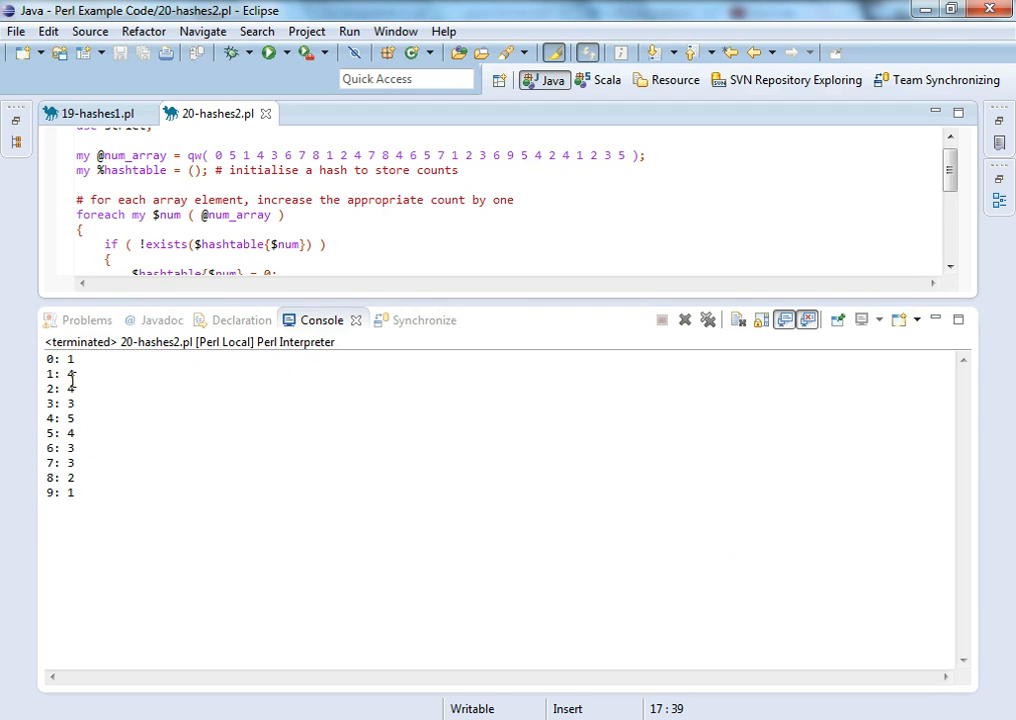
mouse_move(666, 164)
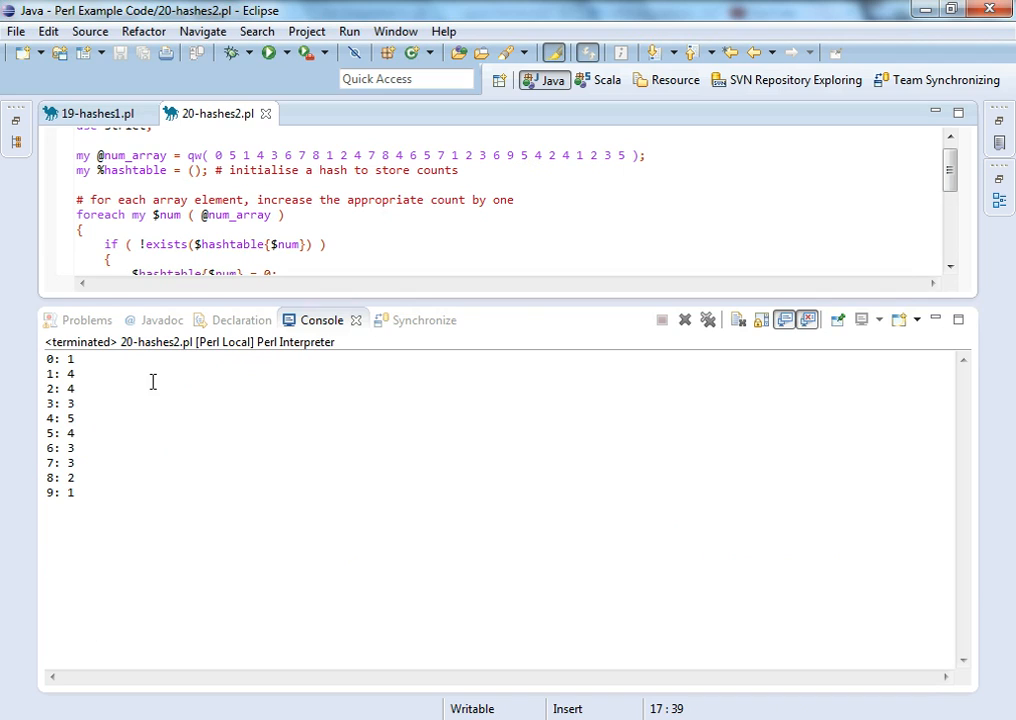
mouse_move(208, 494)
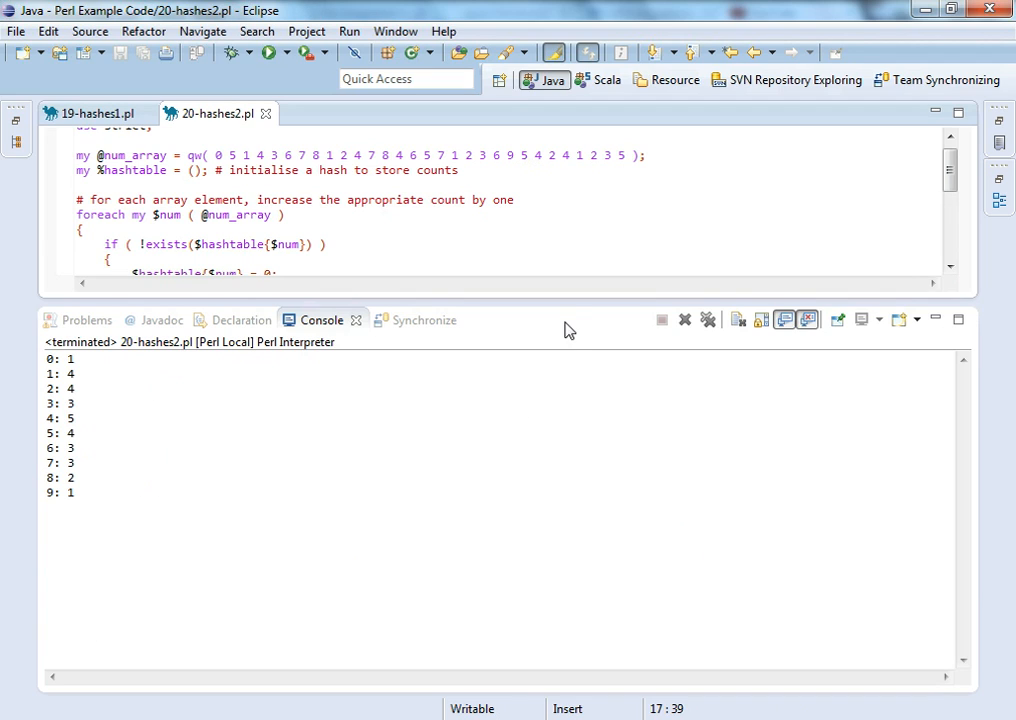
mouse_move(556, 304)
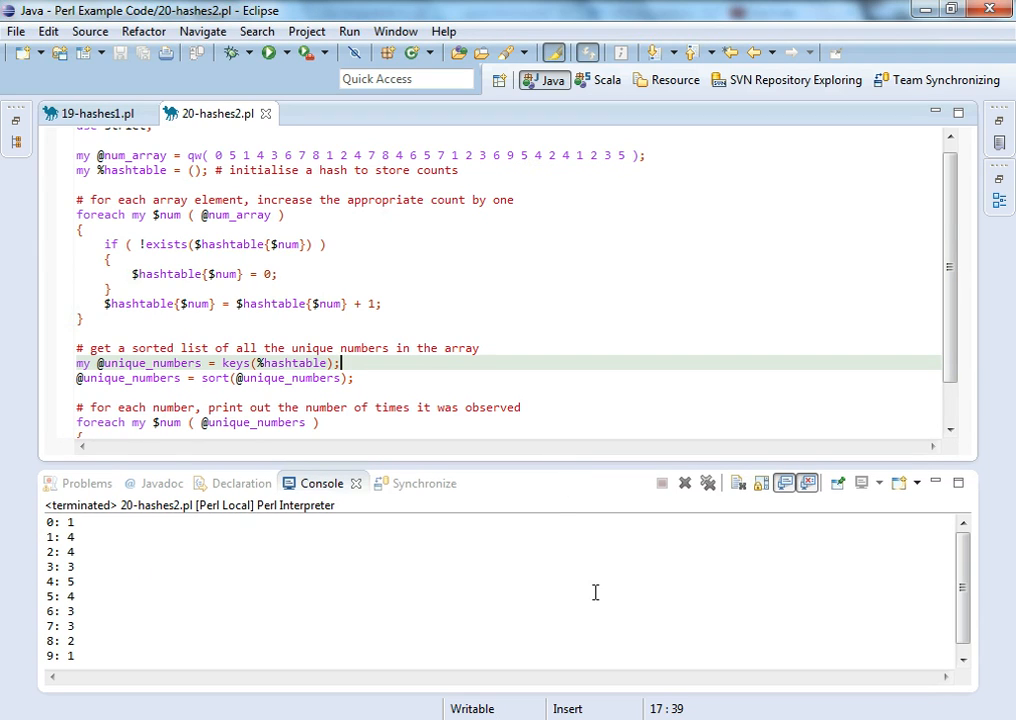
mouse_move(616, 622)
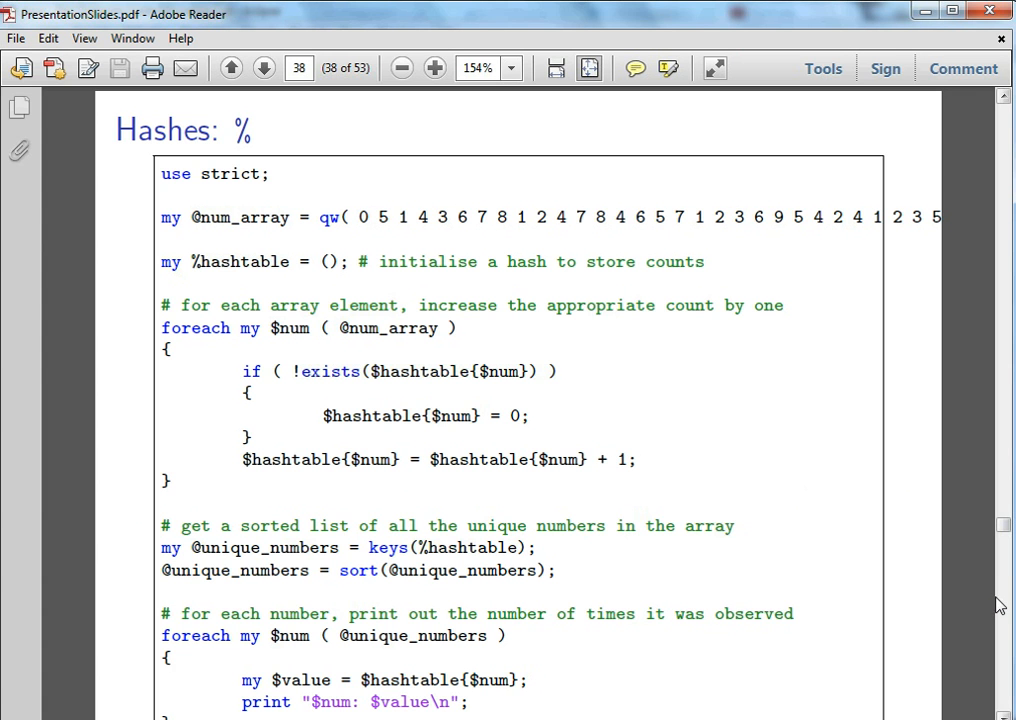
Step: Advance to slide 39, the Exercises slide pointing to Chapter 5: Hash Tables
left_click(262, 68)
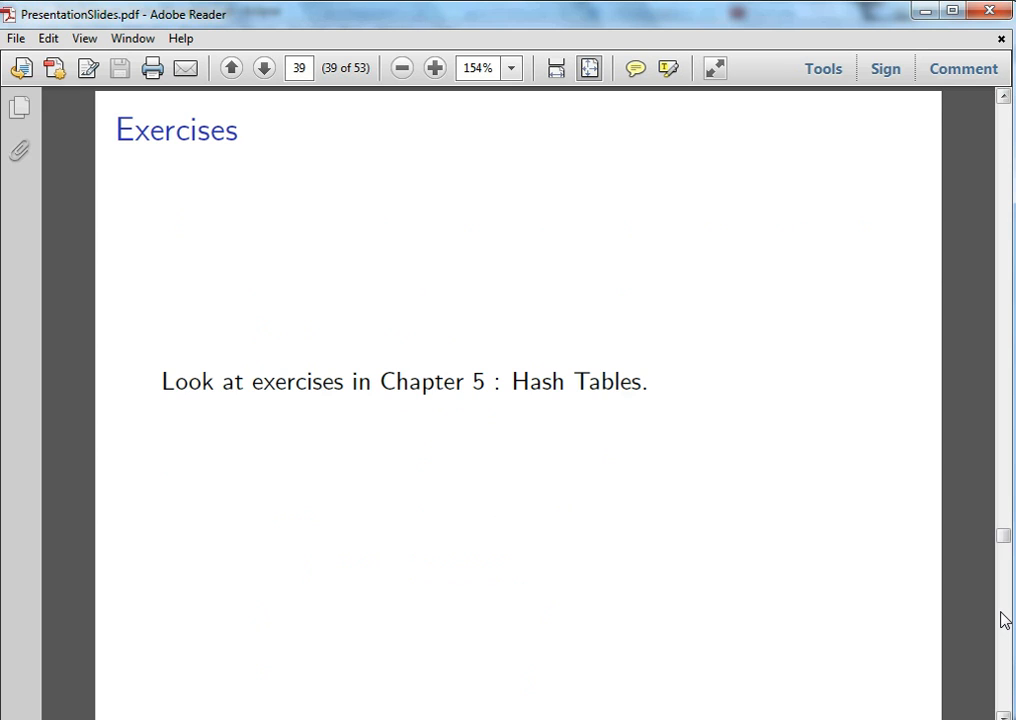
mouse_move(684, 636)
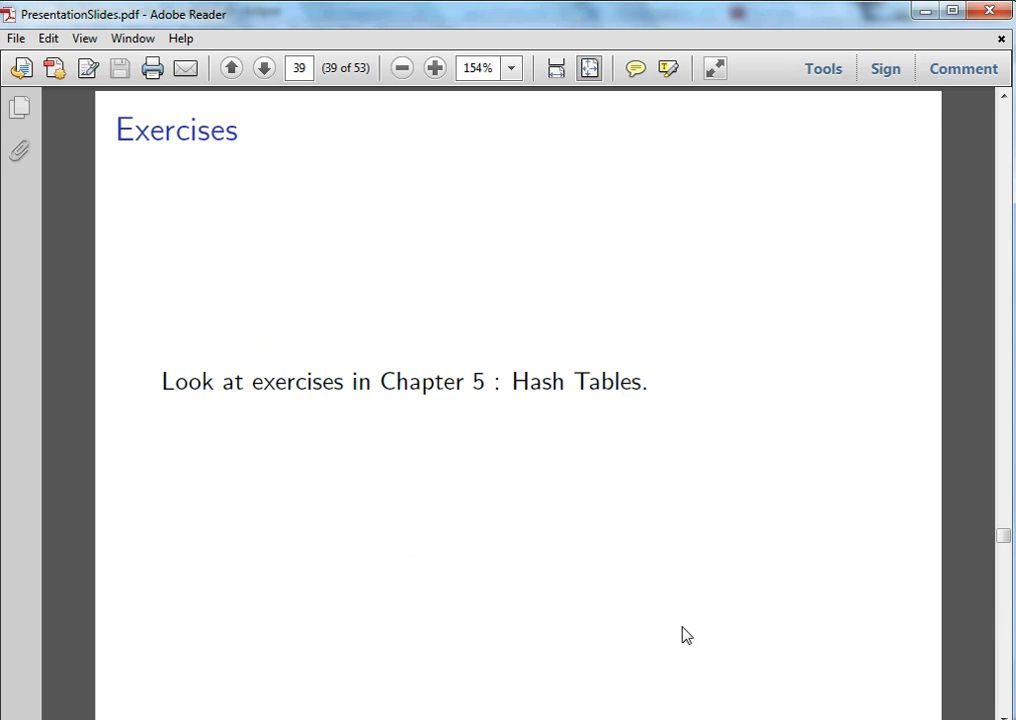
mouse_move(628, 576)
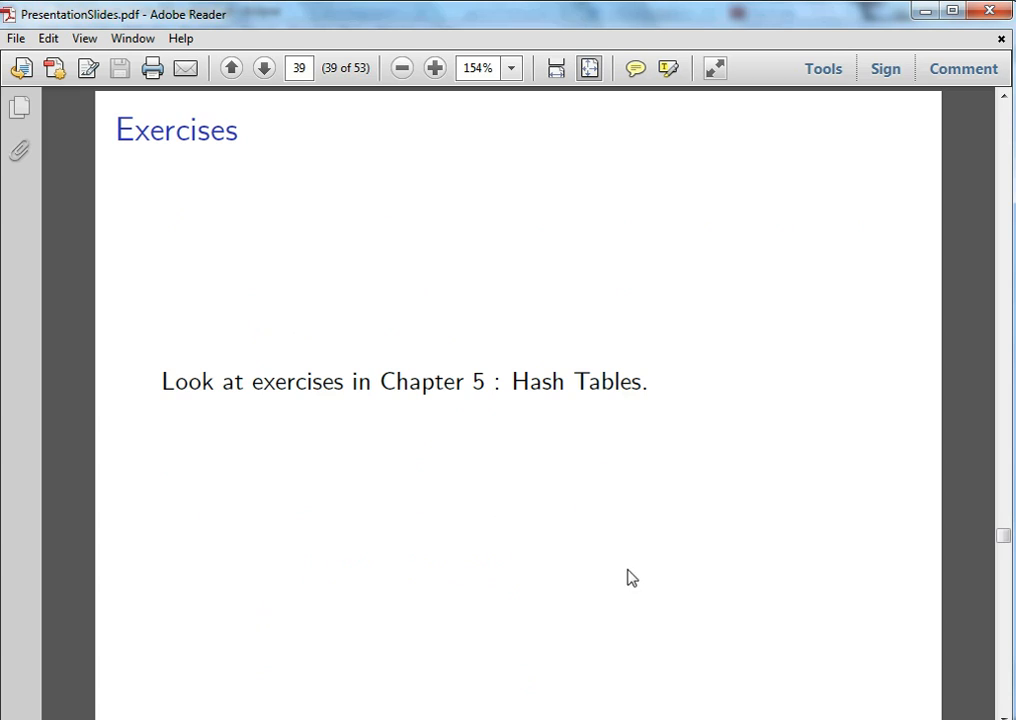